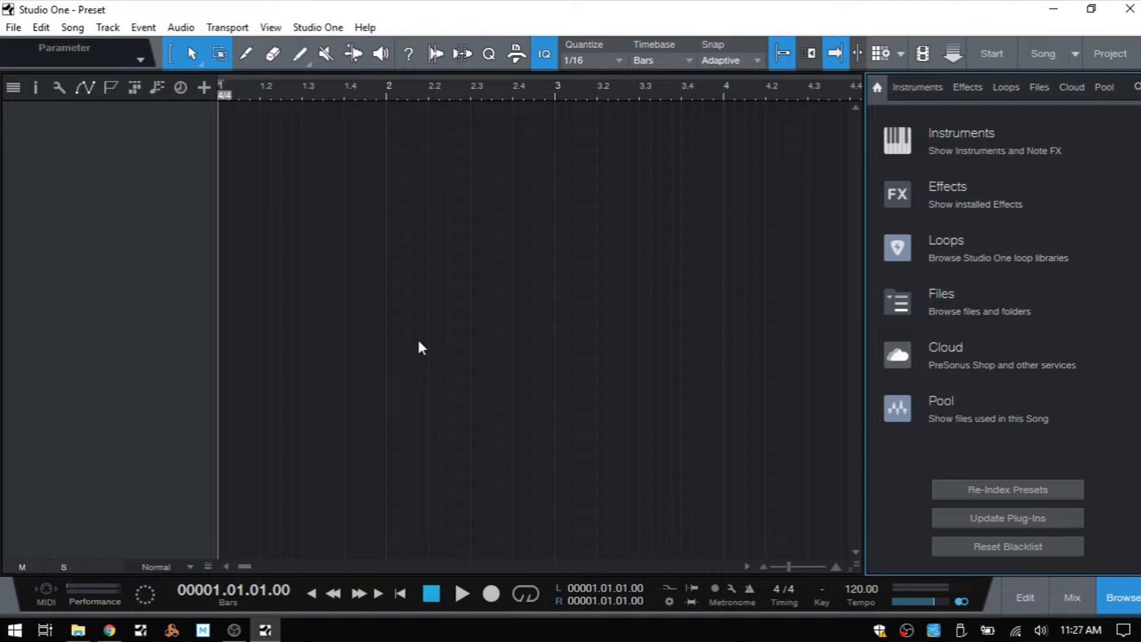
pyautogui.moveTo(199, 392)
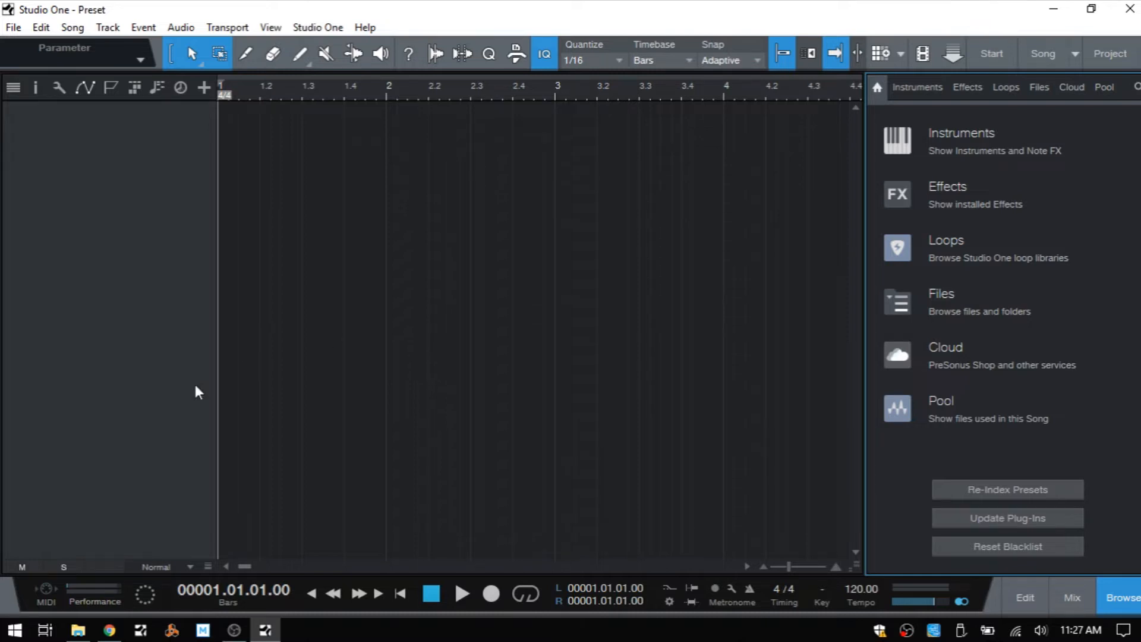
# Open the Studio One Soundsets folder in File Explorer from the taskbar.
pyautogui.click(77, 631)
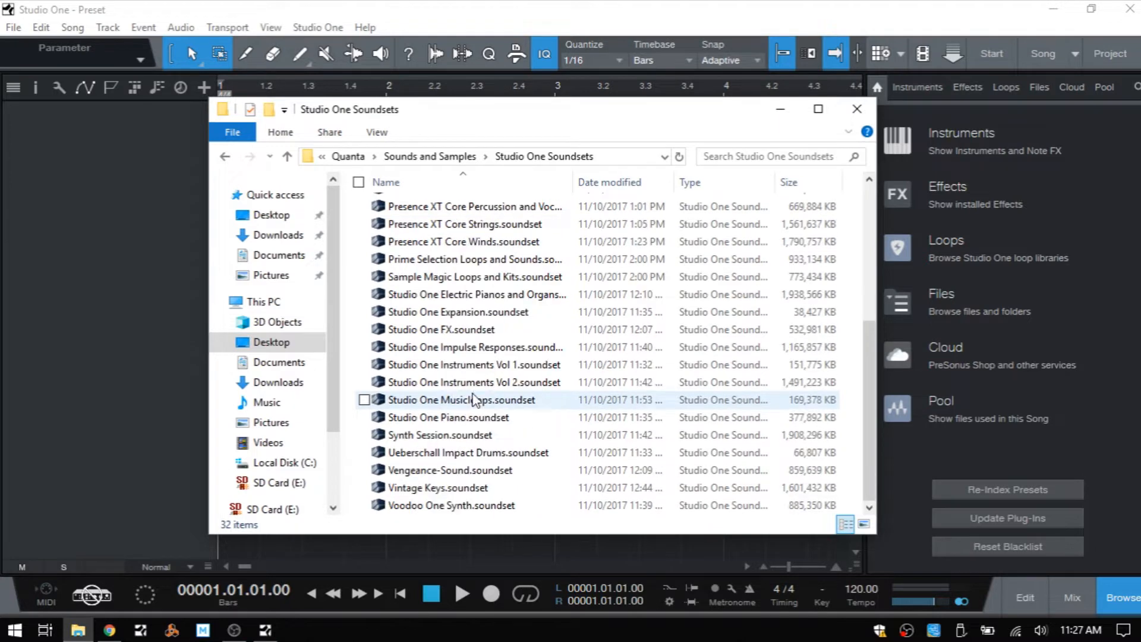
# Scroll through the installed .soundset files, then close the Explorer window.
pyautogui.scroll(3)
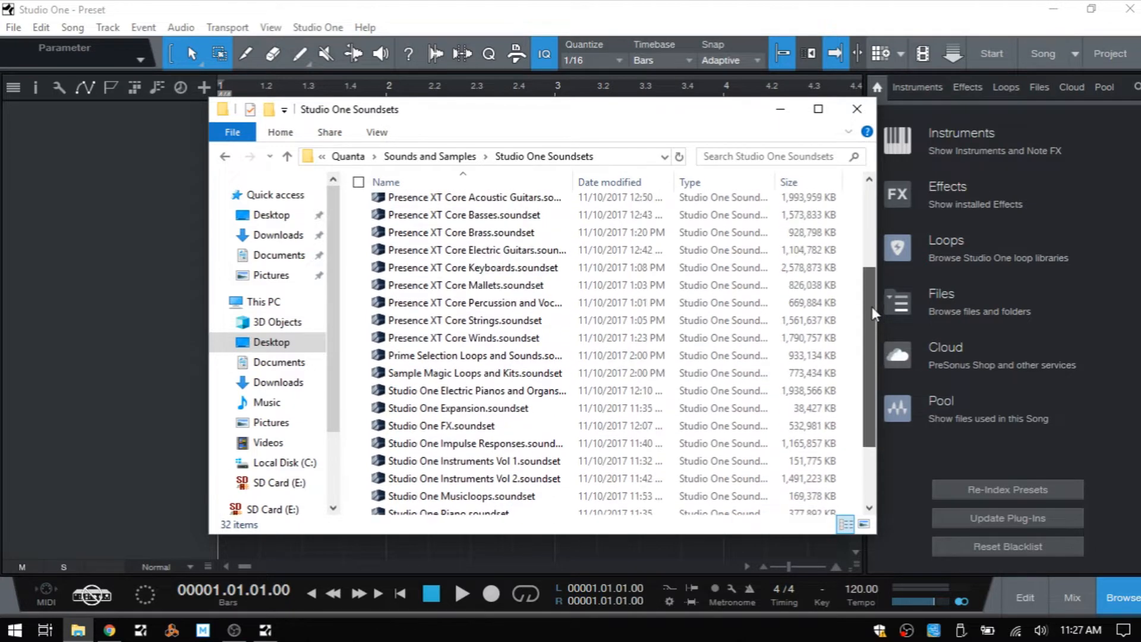
pyautogui.scroll(-3)
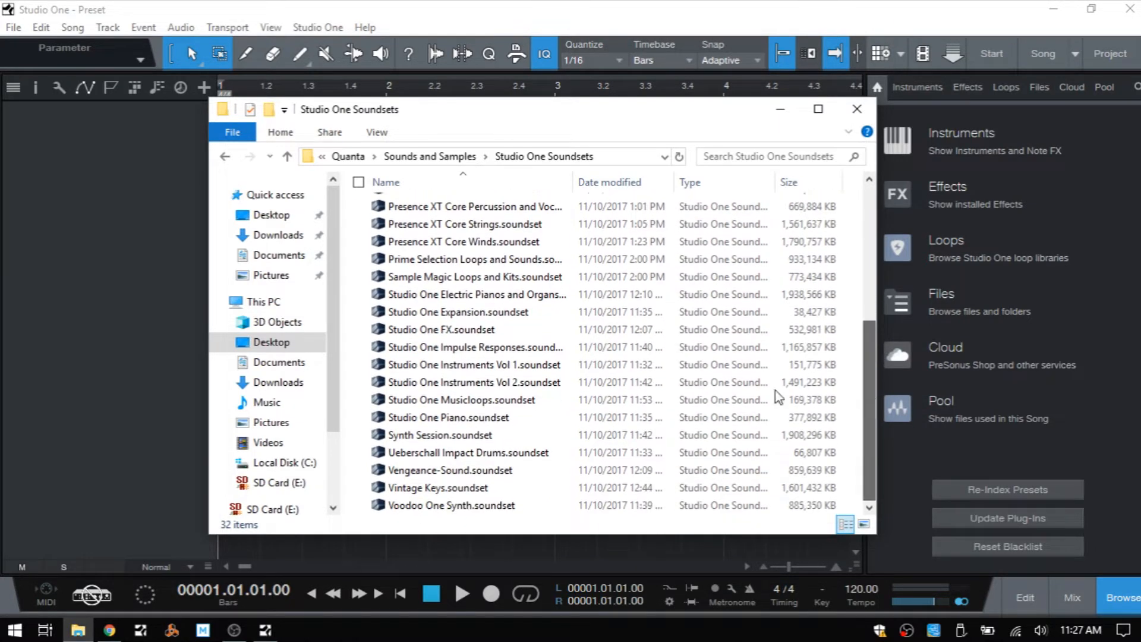
pyautogui.moveTo(517, 259)
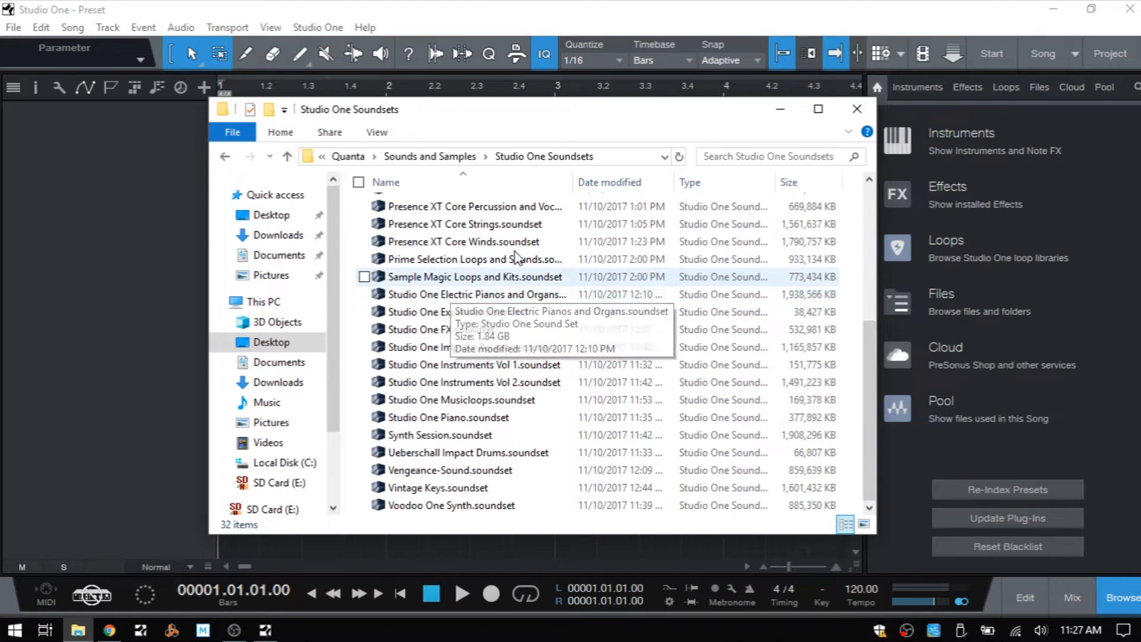
pyautogui.click(857, 109)
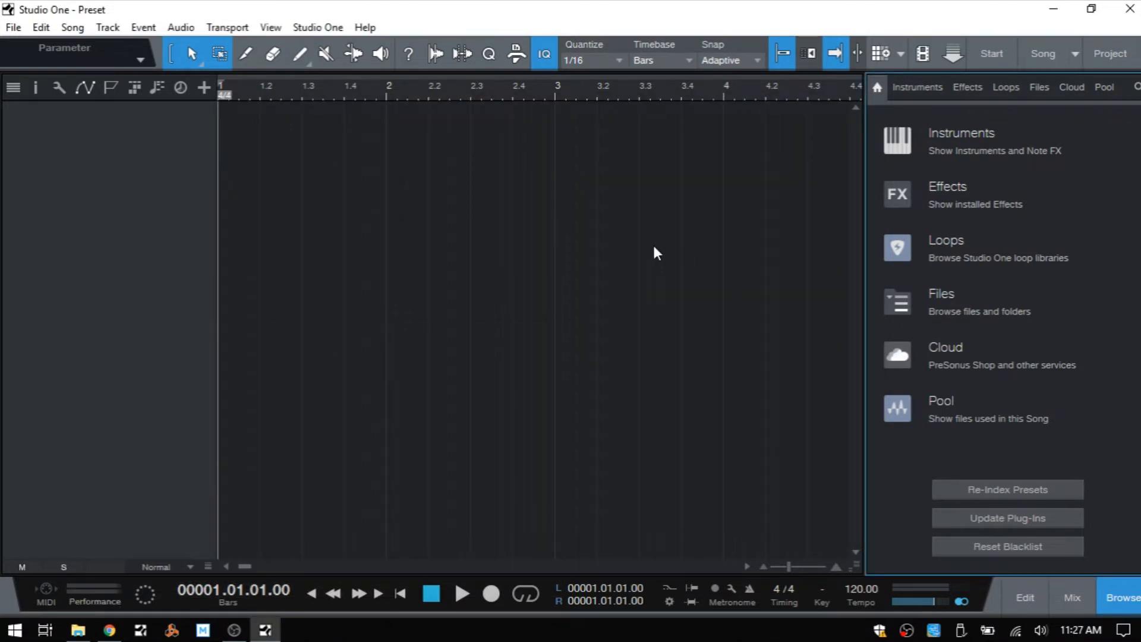
# Add a PreSonus Impact XT instrument track from the Instruments browser.
pyautogui.click(917, 87)
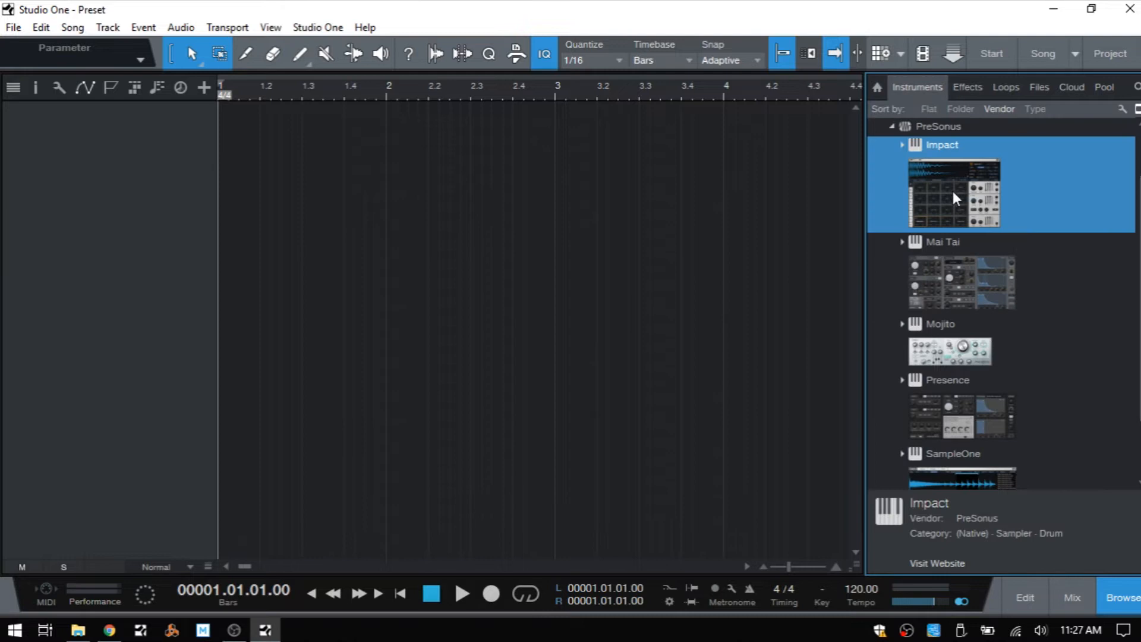
pyautogui.moveTo(970, 198)
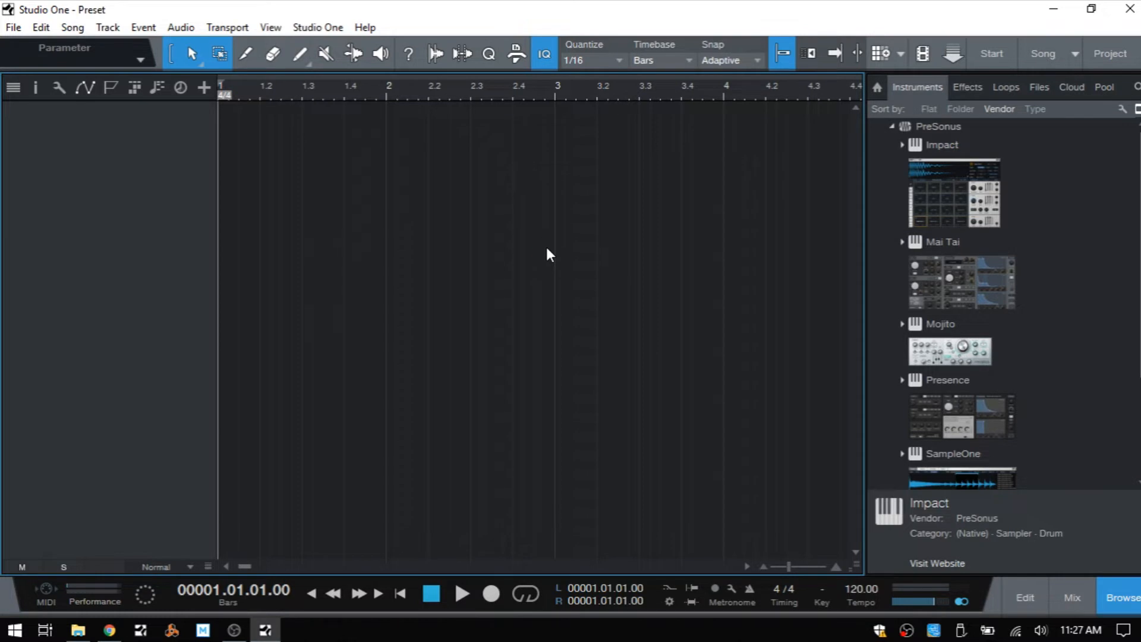
pyautogui.doubleClick(954, 193)
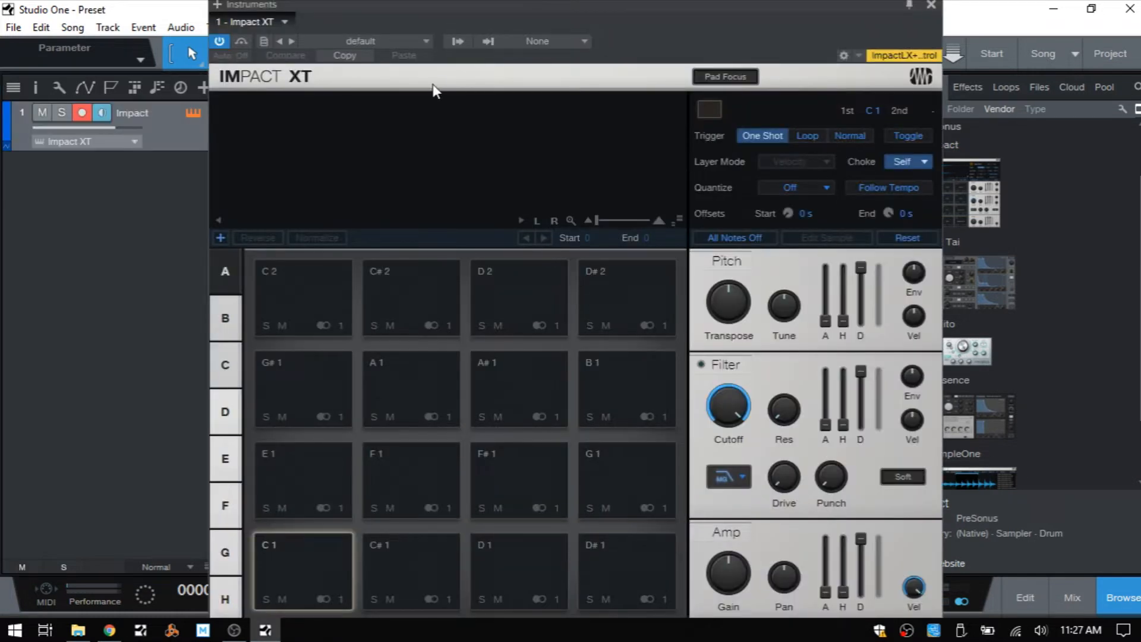
# Load the Chillout Garage kit and audition the Perc 1 and Snare 1 pads.
pyautogui.click(427, 41)
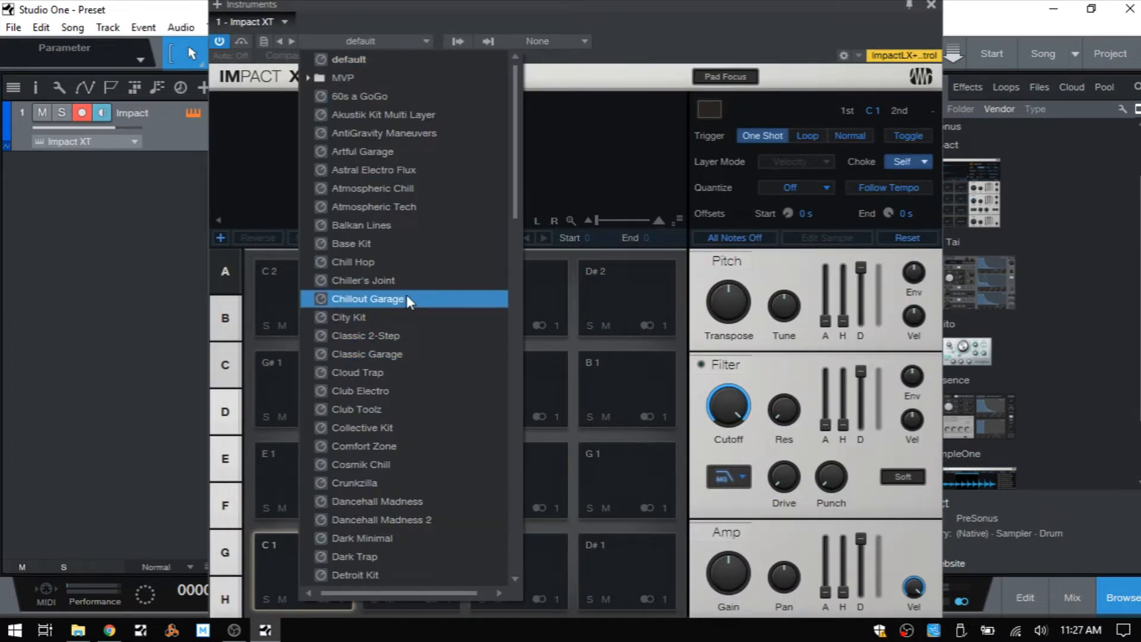
pyautogui.click(368, 299)
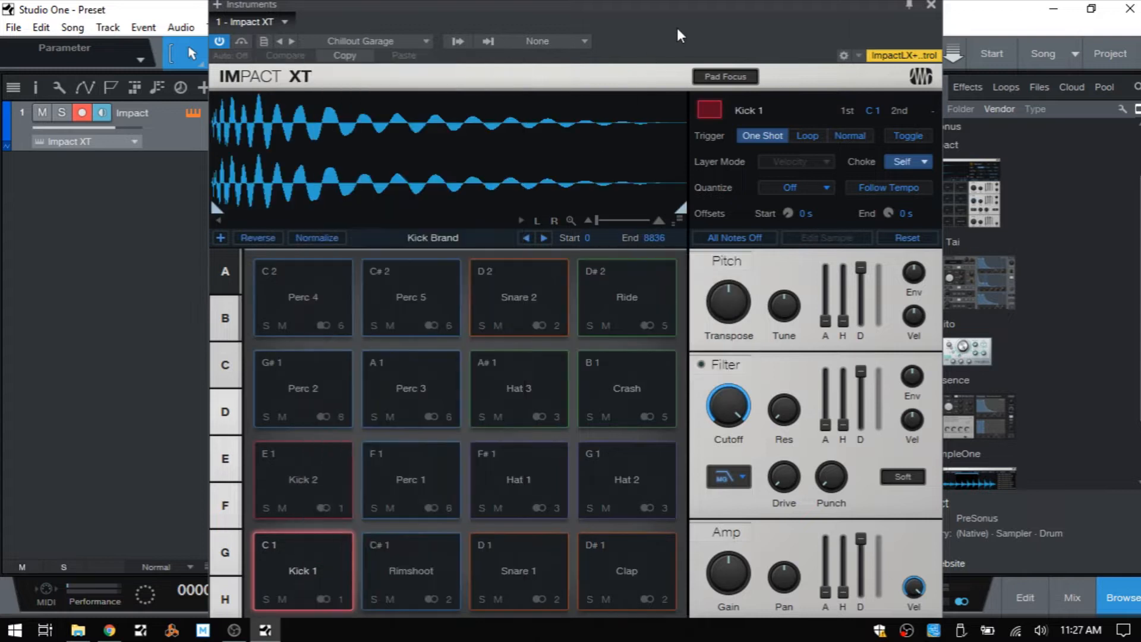
pyautogui.click(410, 479)
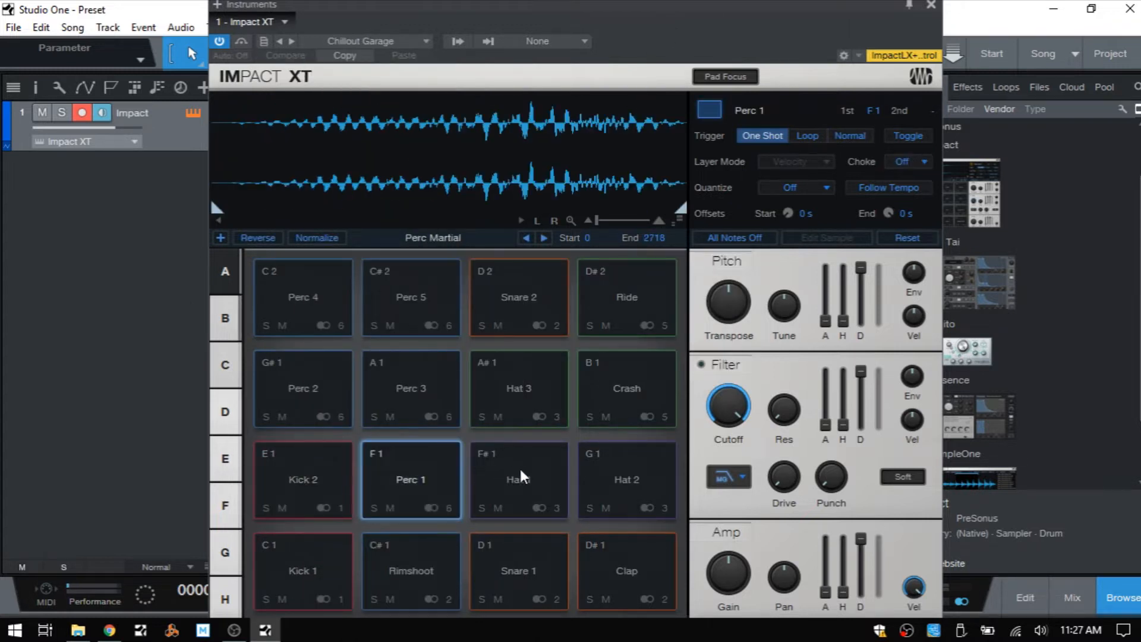
pyautogui.click(518, 570)
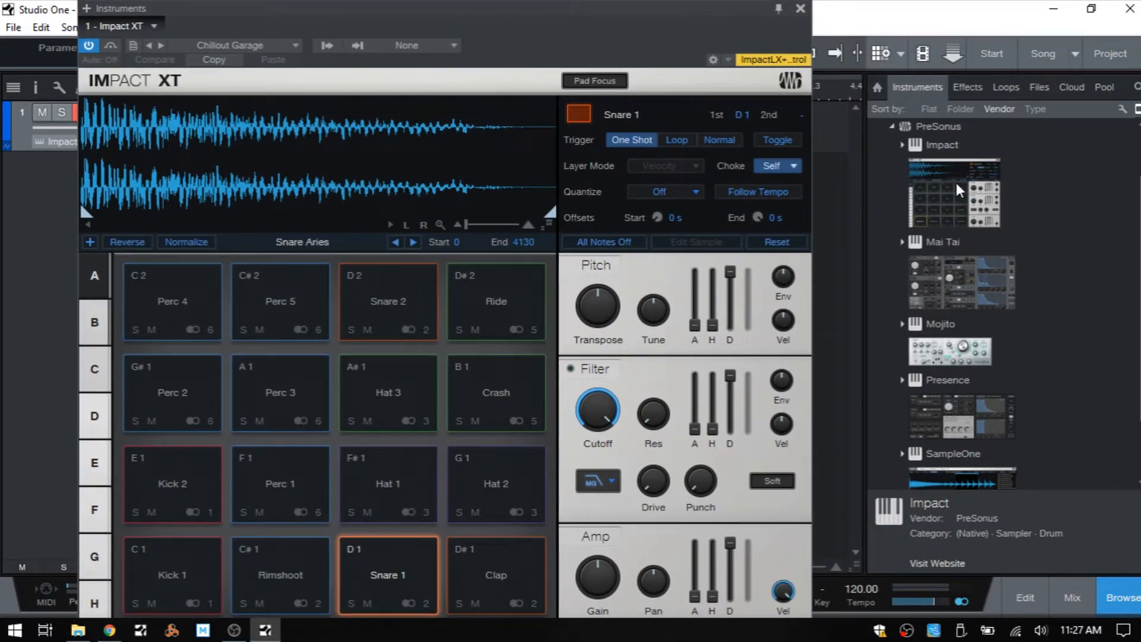
# Add a second Impact XT track, then return to the '1 - Impact XT' instance.
pyautogui.click(953, 191)
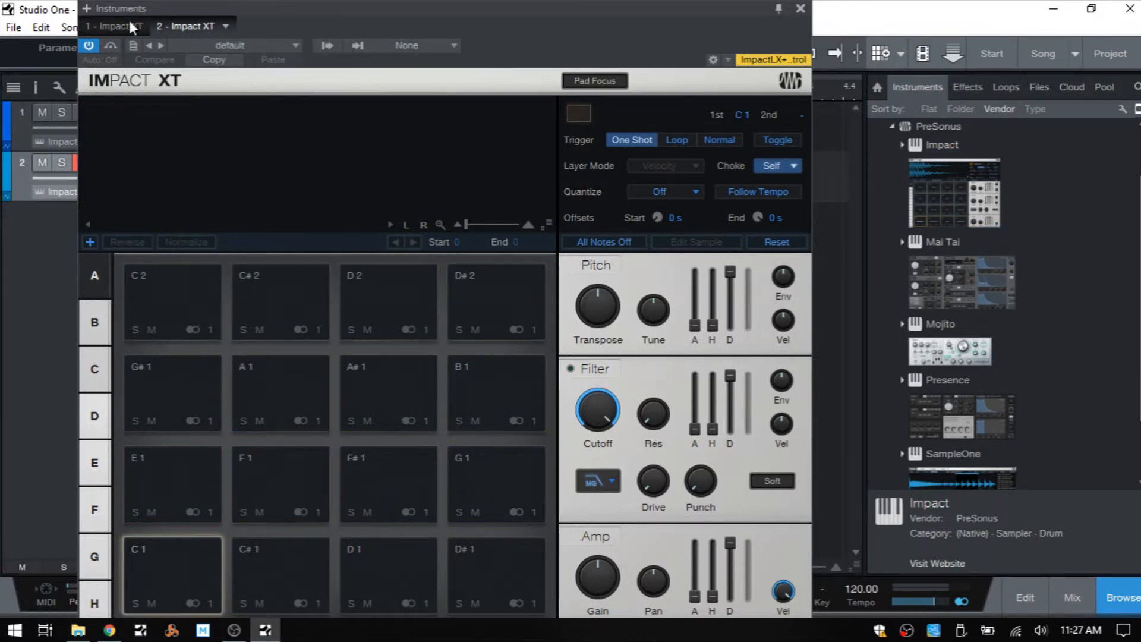
pyautogui.click(113, 25)
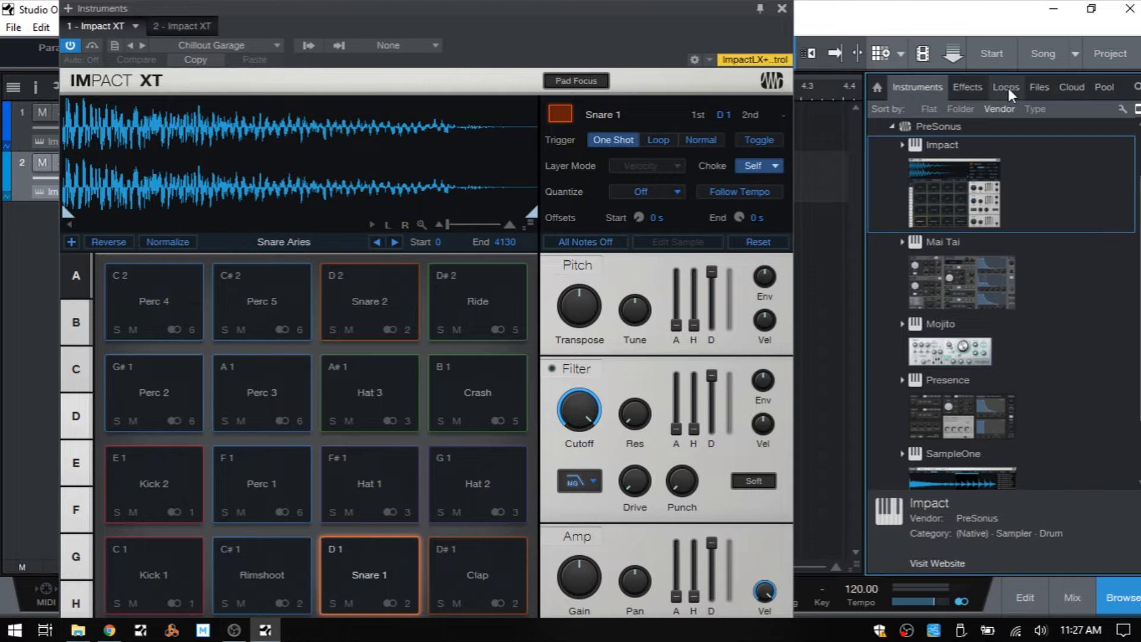
# Show the Loops browser and audition the Rimshoot, Kick 1 and Kick 2 pads.
pyautogui.click(1006, 87)
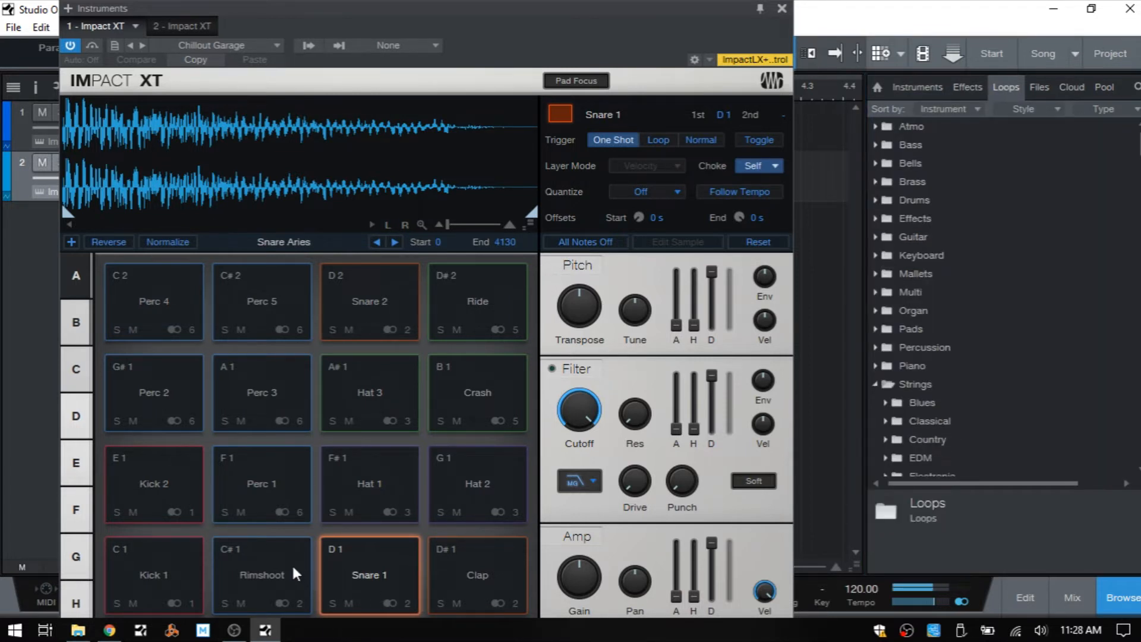
pyautogui.click(262, 574)
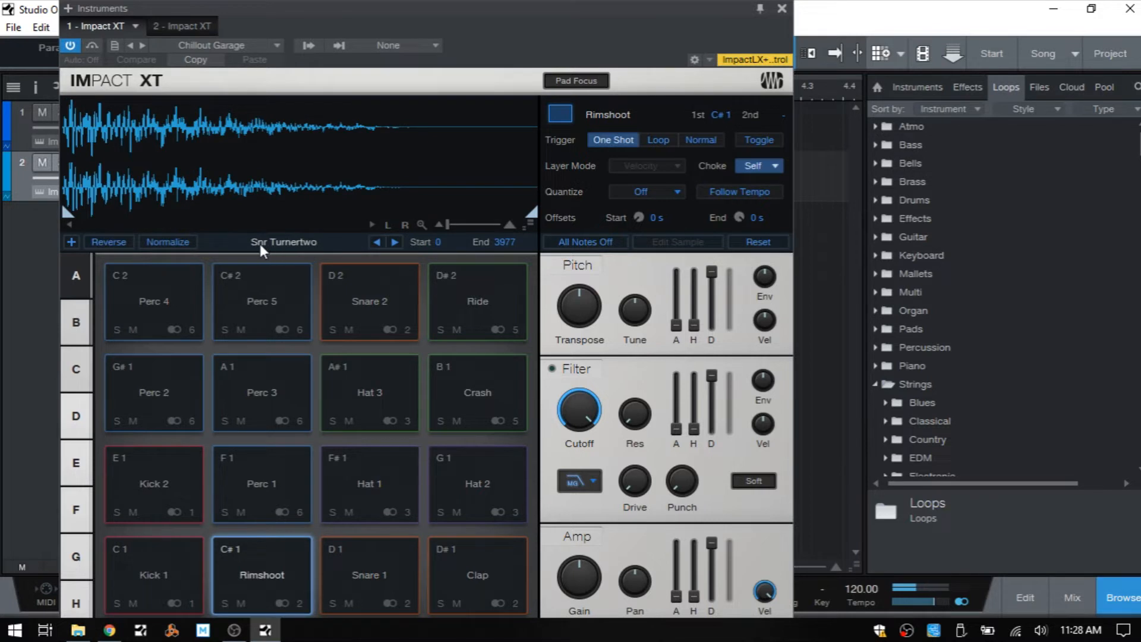
pyautogui.click(152, 574)
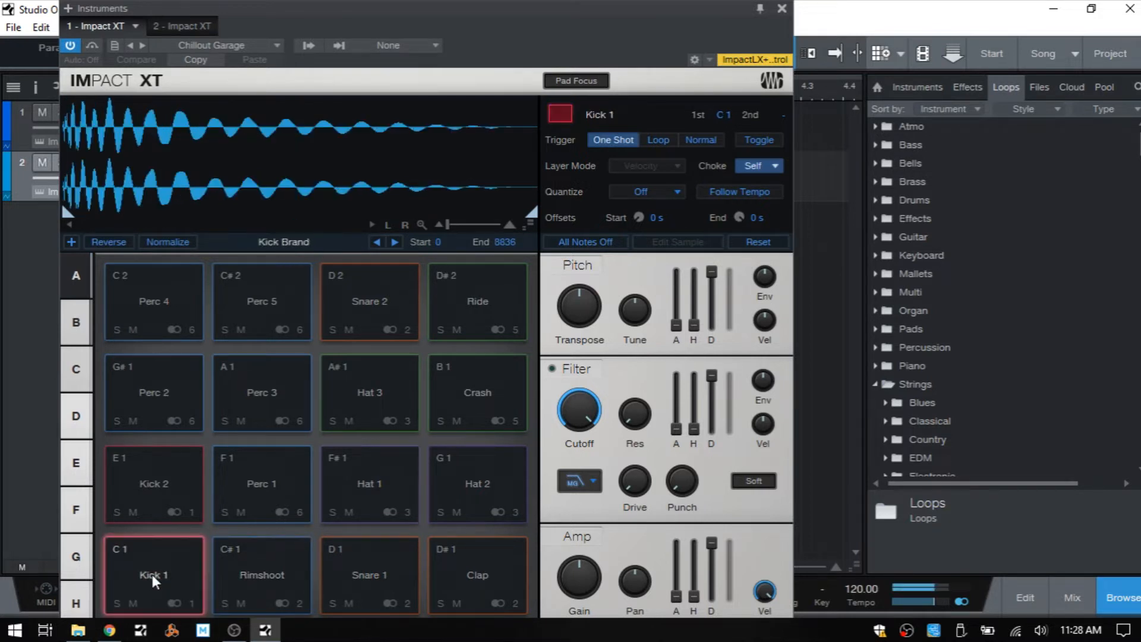
pyautogui.click(153, 484)
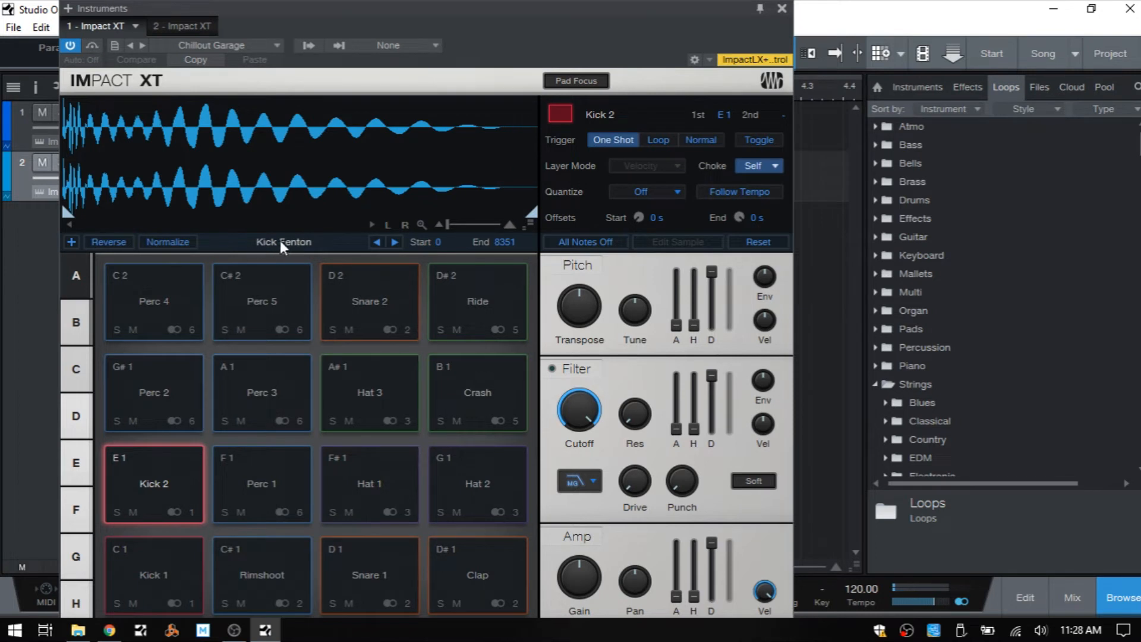
pyautogui.moveTo(284, 254)
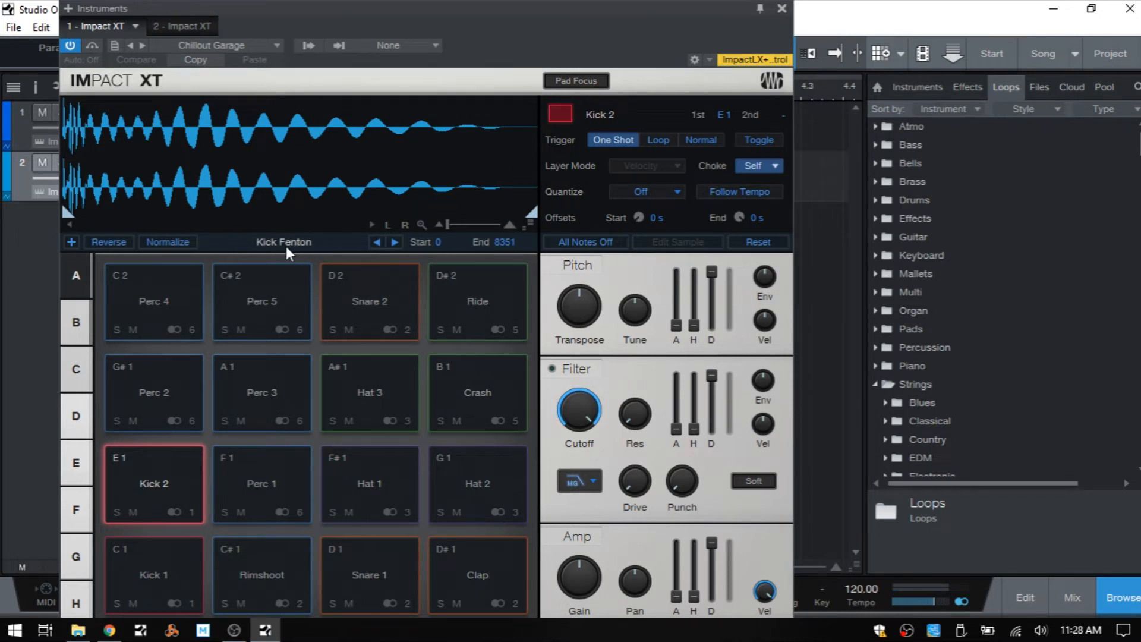
pyautogui.moveTo(161, 511)
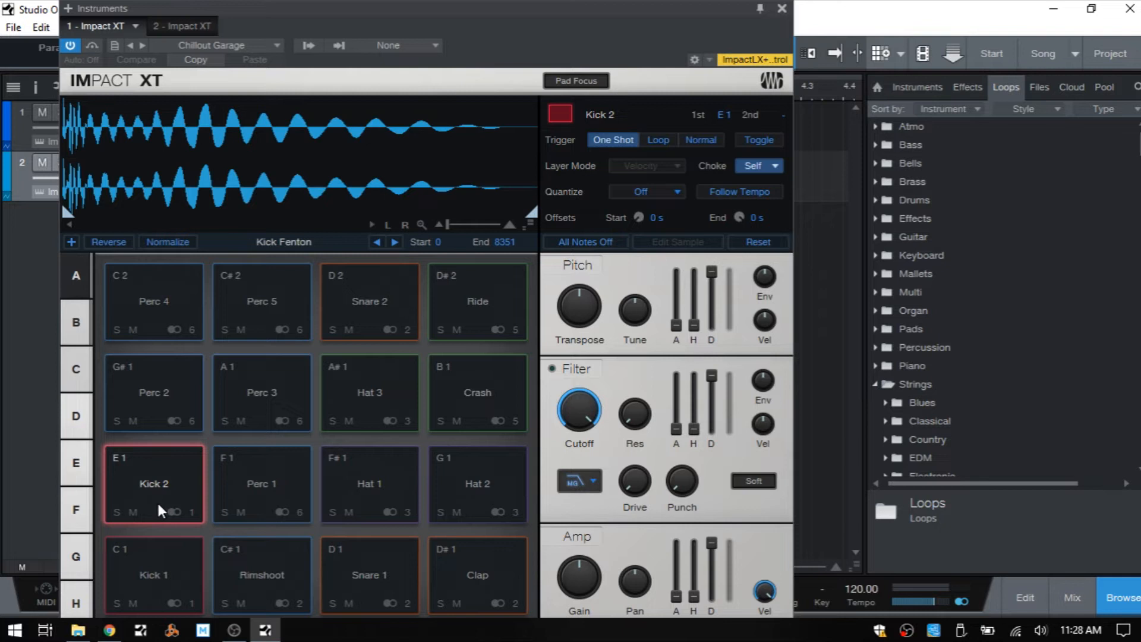
pyautogui.moveTo(808, 174)
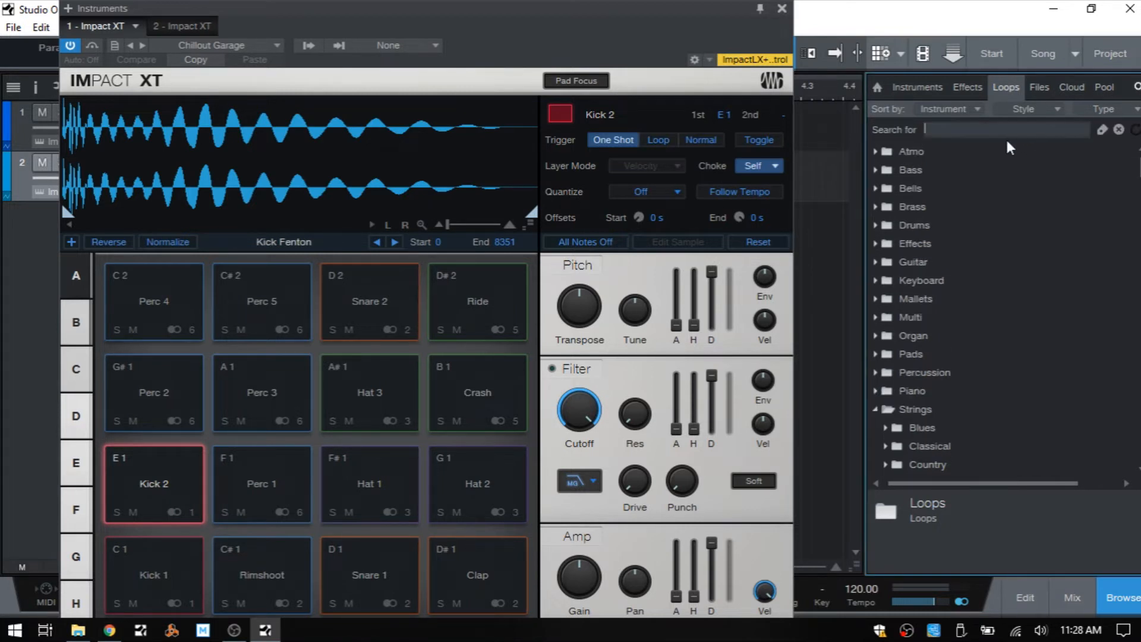
# Search the browser for 'kick fenton', then check the Hat 3 pad's sample.
pyautogui.write('kick fenton')
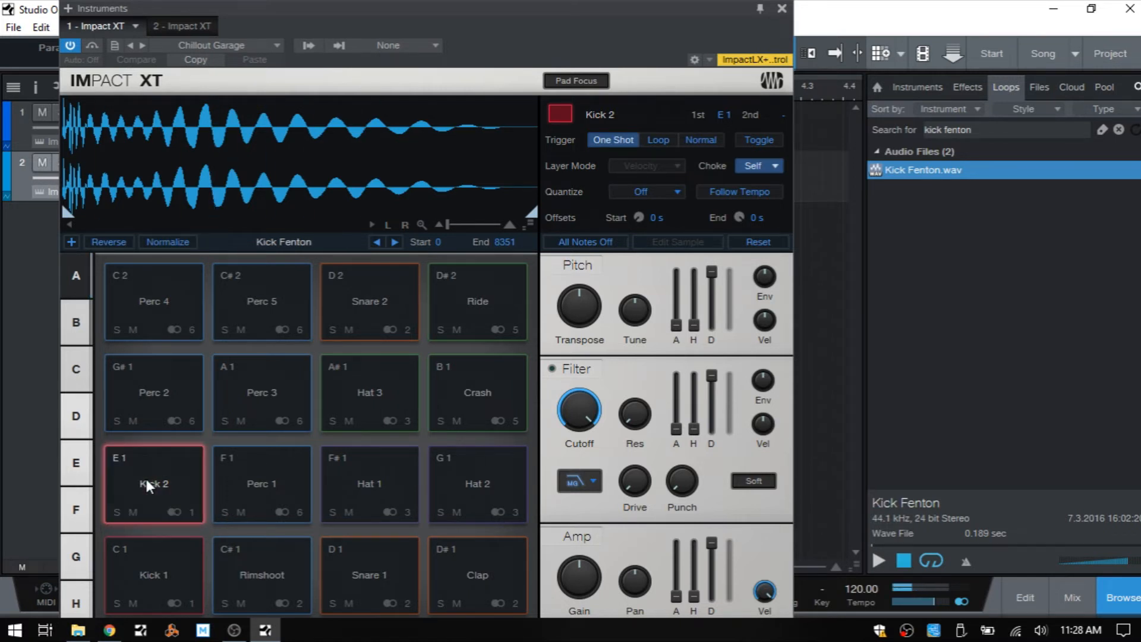
pyautogui.click(369, 392)
pyautogui.write('ophat')
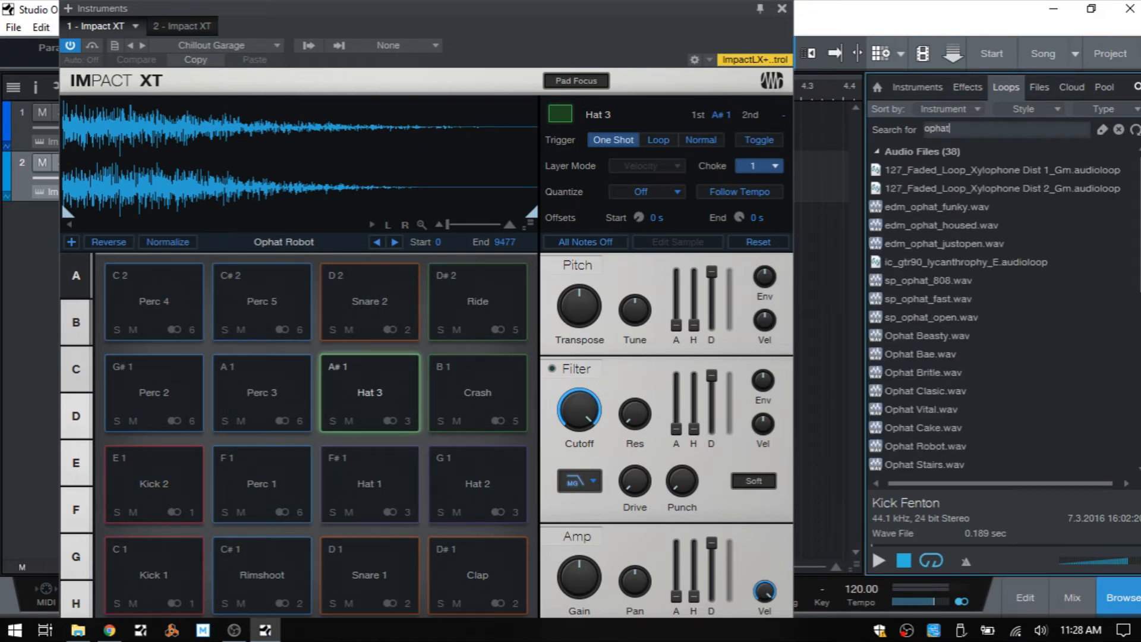
# Search 'ophat rob' for the Ophat Robot sample and show the '2 - Impact XT' instance.
pyautogui.write('rob')
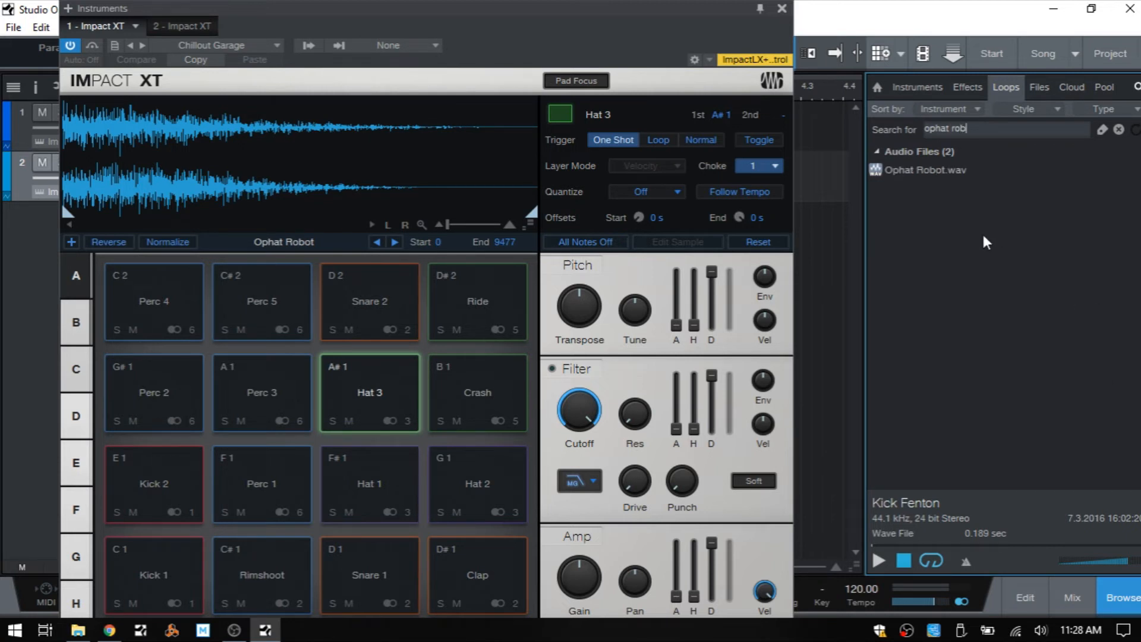
pyautogui.moveTo(275, 260)
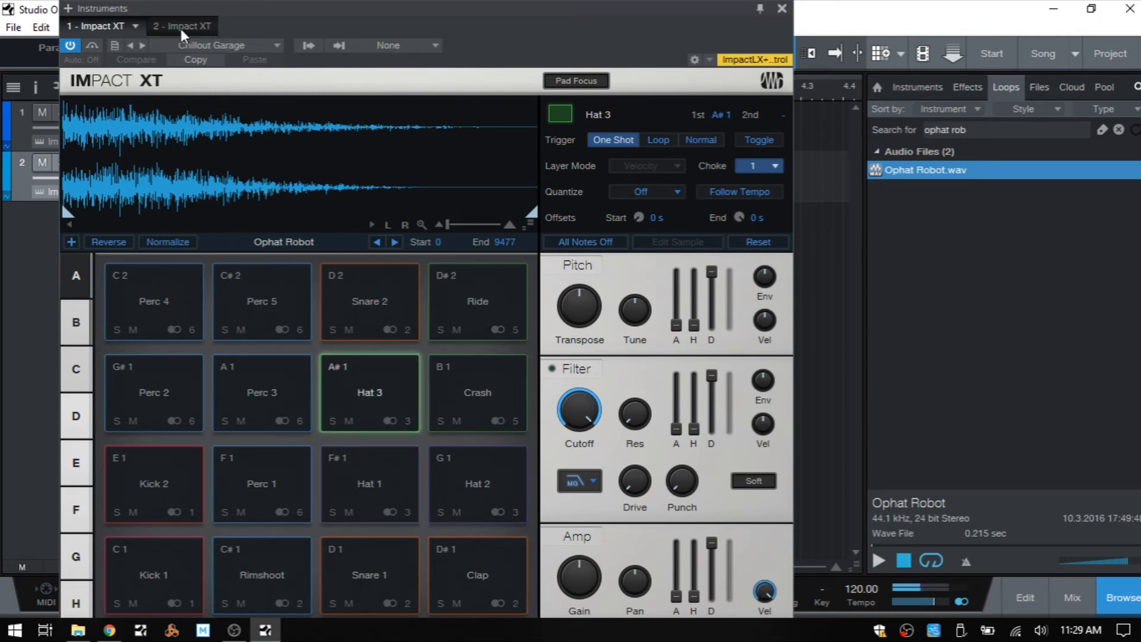
pyautogui.click(182, 26)
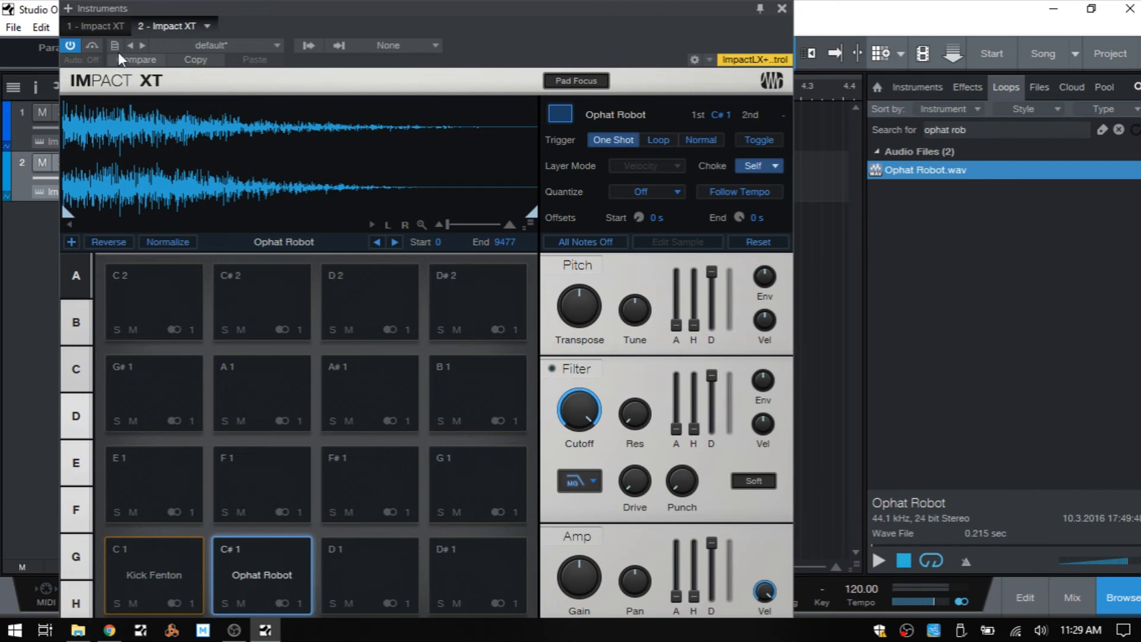
pyautogui.moveTo(119, 38)
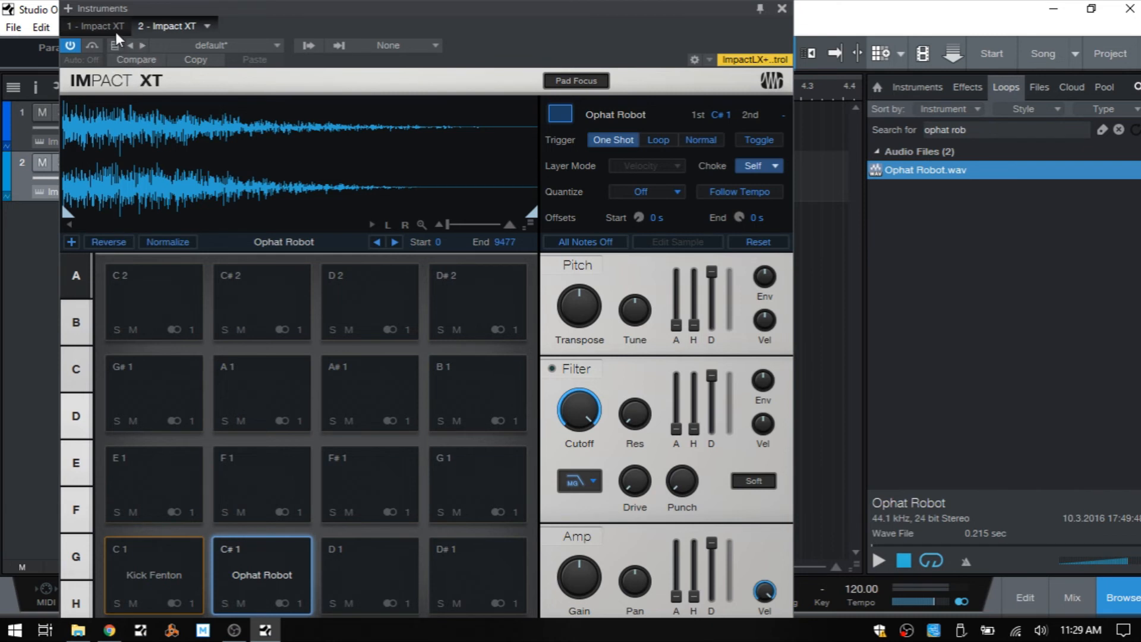
pyautogui.click(115, 46)
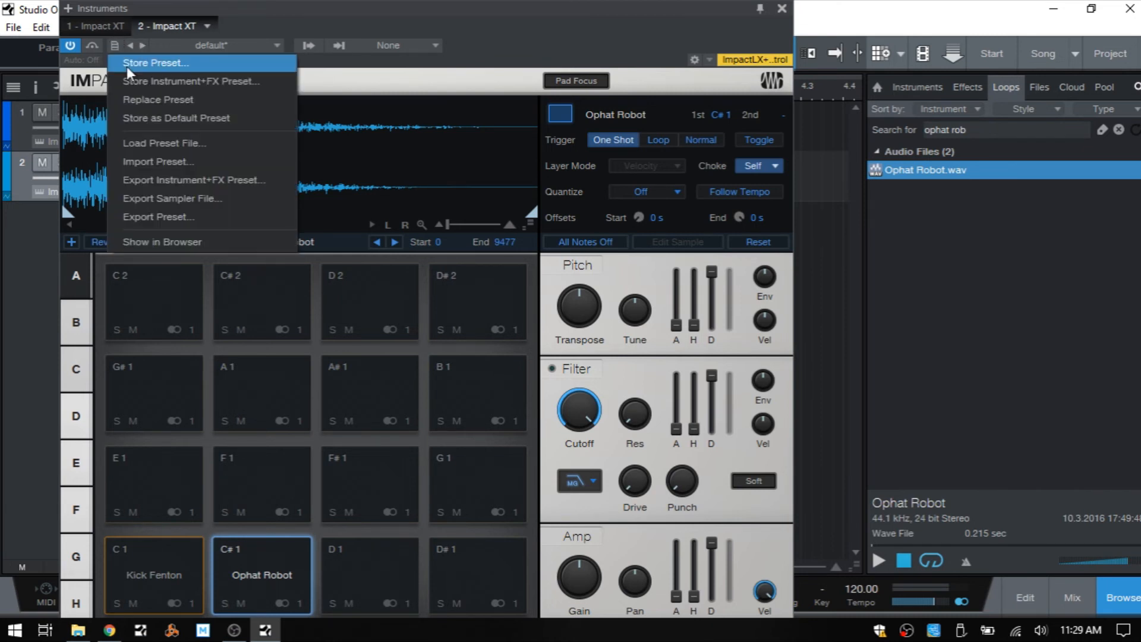
pyautogui.click(155, 62)
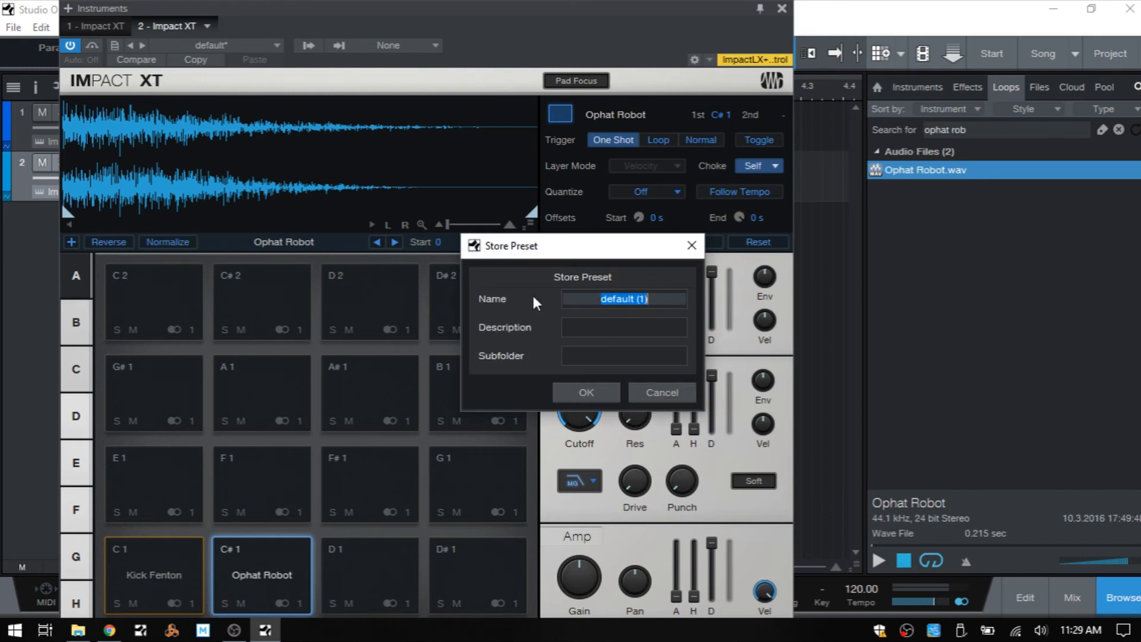
pyautogui.moveTo(661, 345)
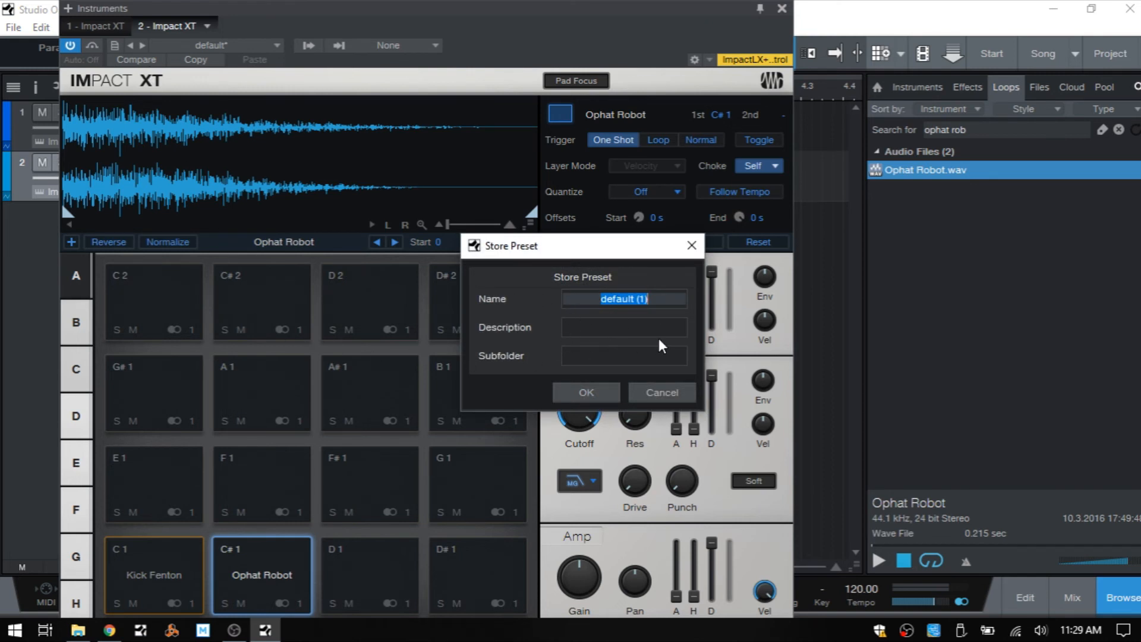
pyautogui.moveTo(534, 377)
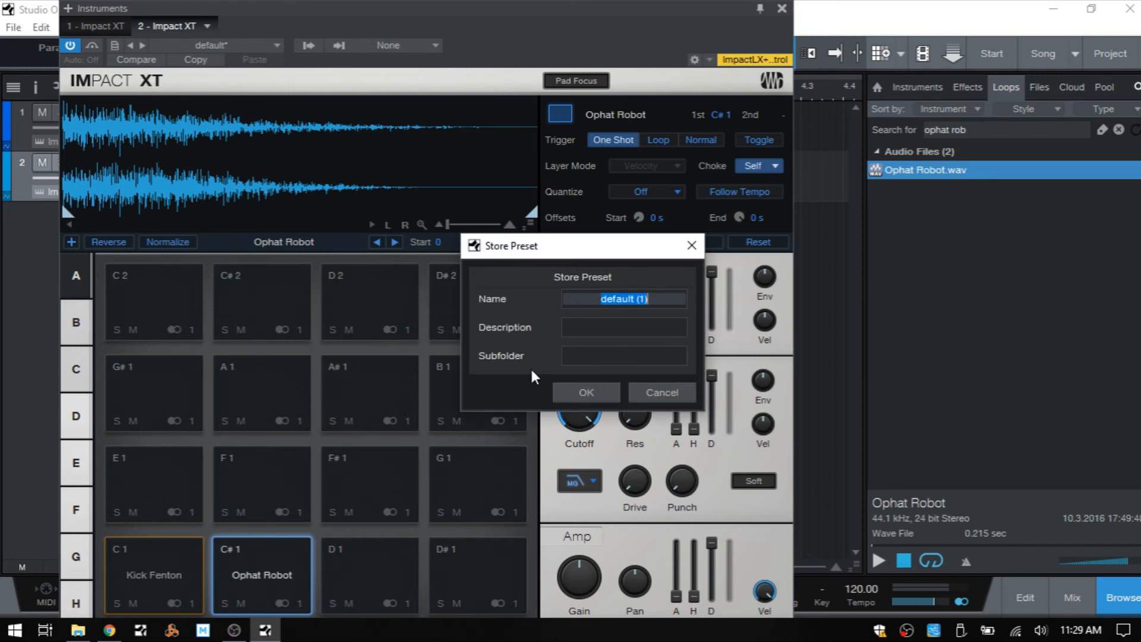
pyautogui.moveTo(662, 393)
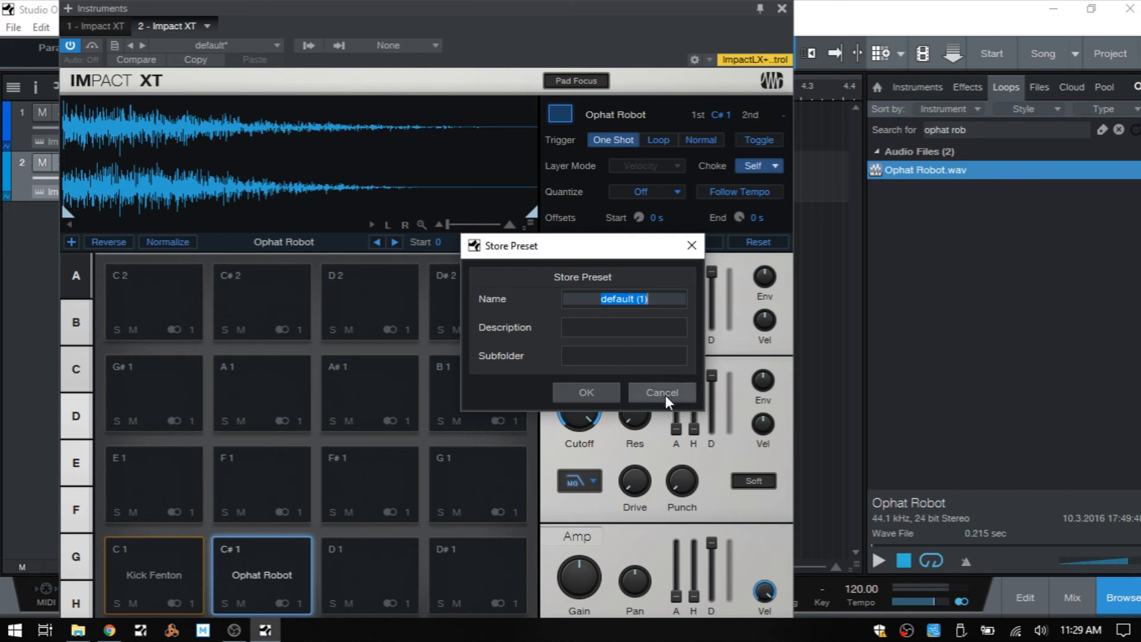
pyautogui.click(661, 393)
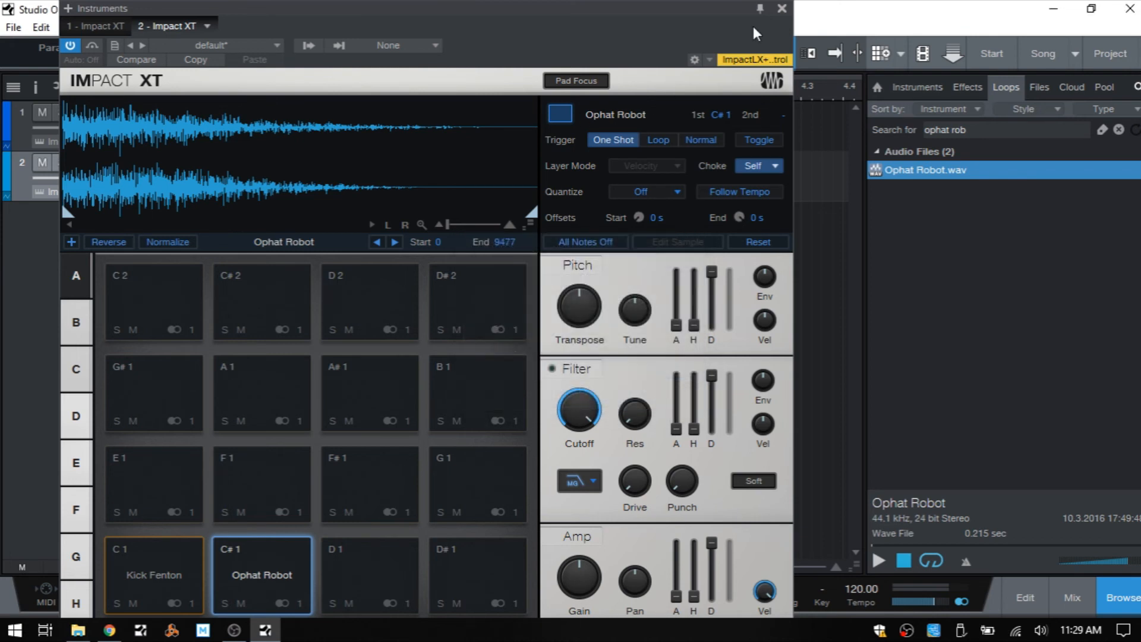